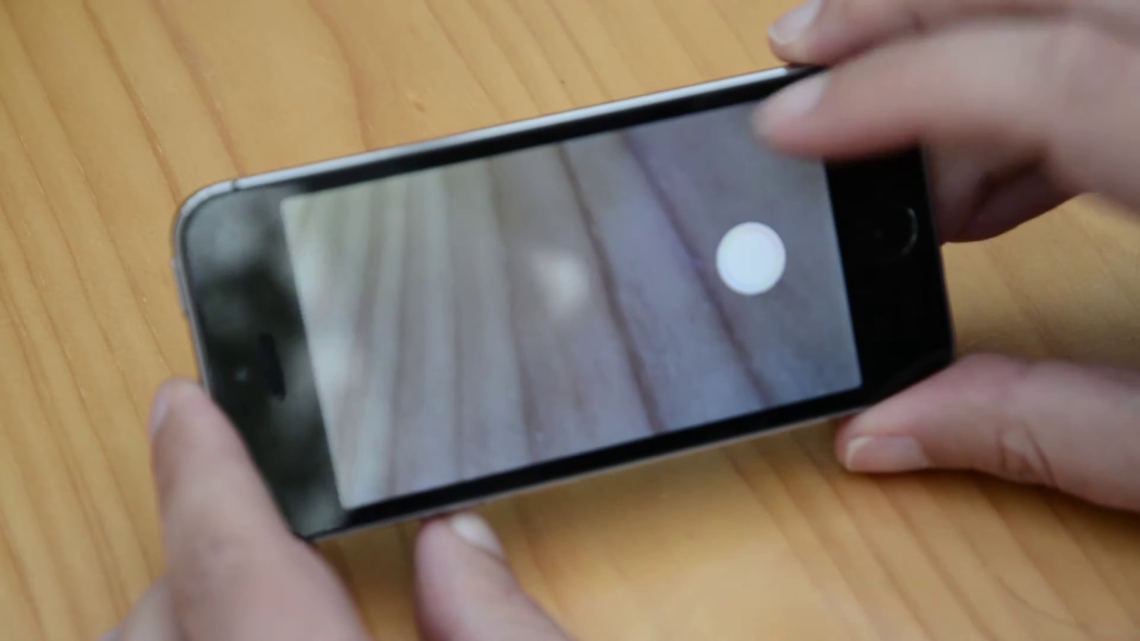
Step: Start video recording of the wooden tabletop with the on-screen shutter button
{"action": "left_click", "coordinate": [747, 262]}
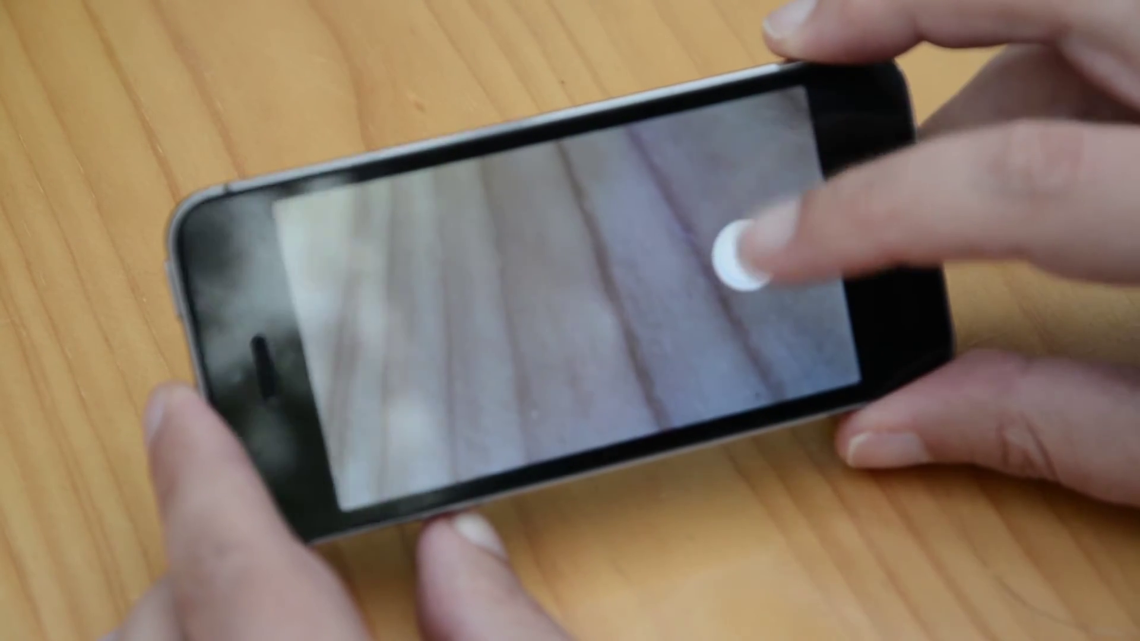